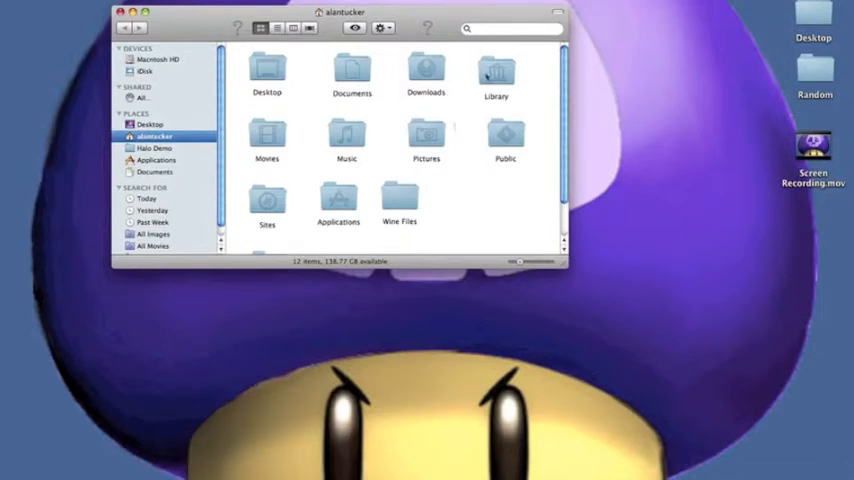
Move the minecraft folder from Library > Application Support onto the desktop, then close Finder.
double_click(496, 70)
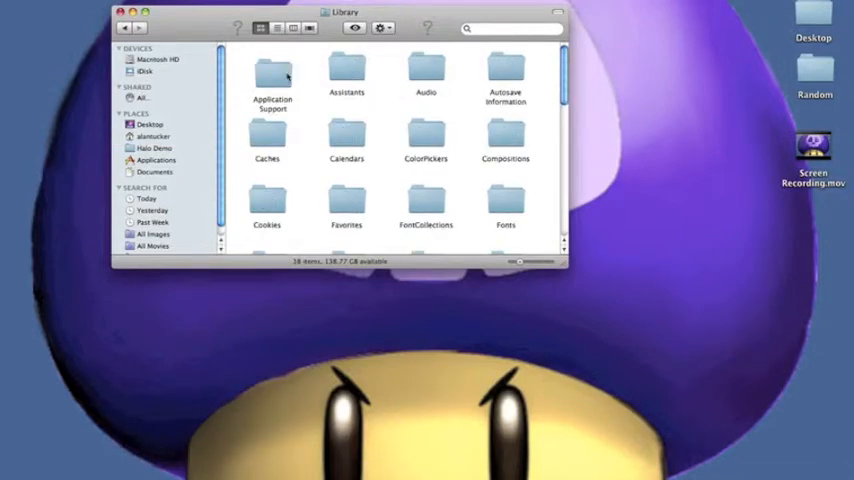
double_click(272, 75)
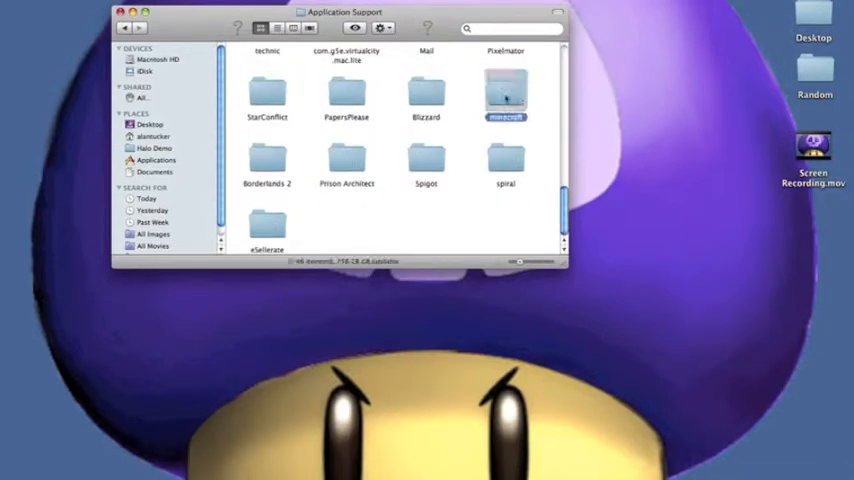
click(235, 78)
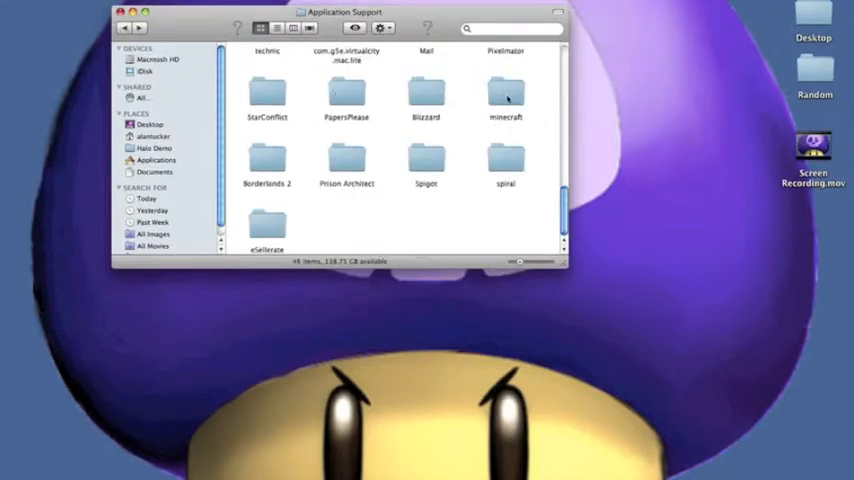
drag(505, 95, 813, 230)
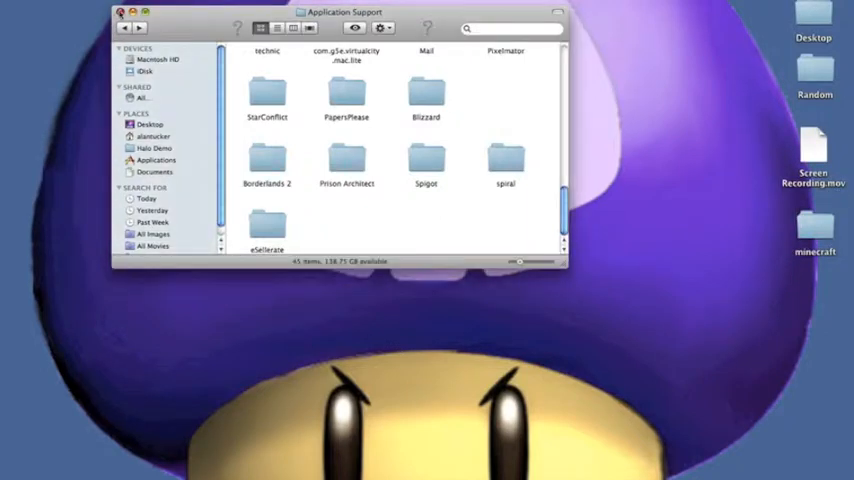
click(120, 13)
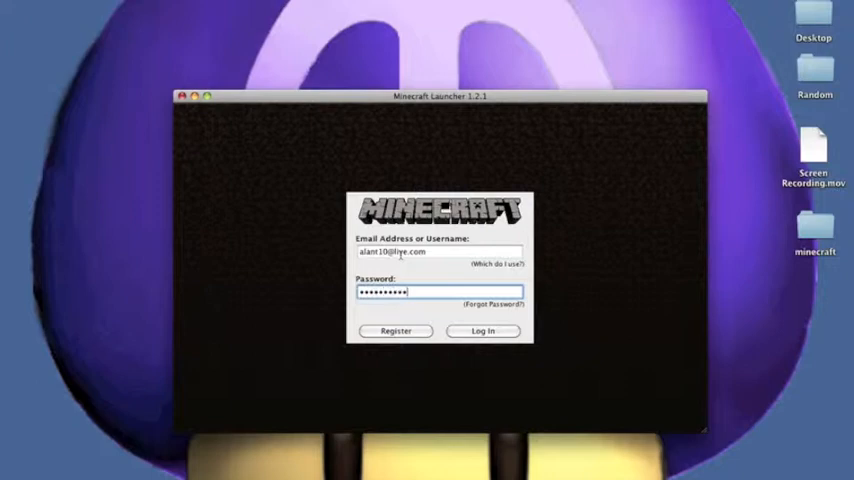
Log in to the Minecraft Launcher with the entered email and password.
click(483, 325)
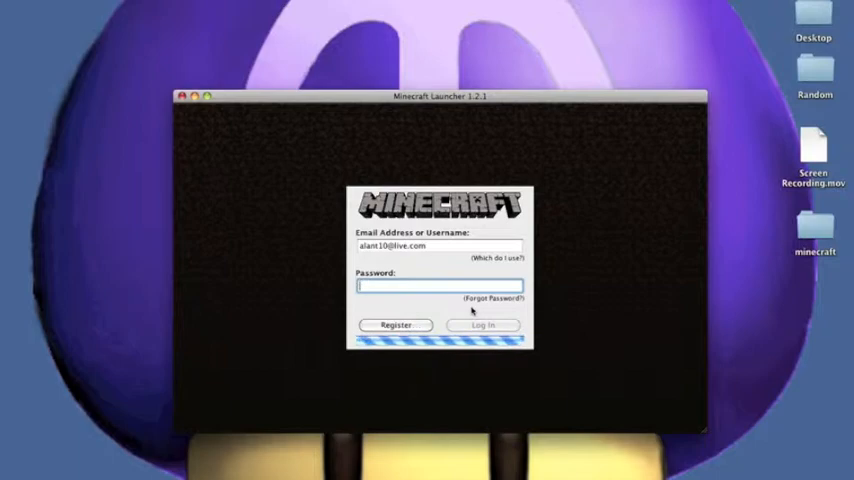
click(483, 325)
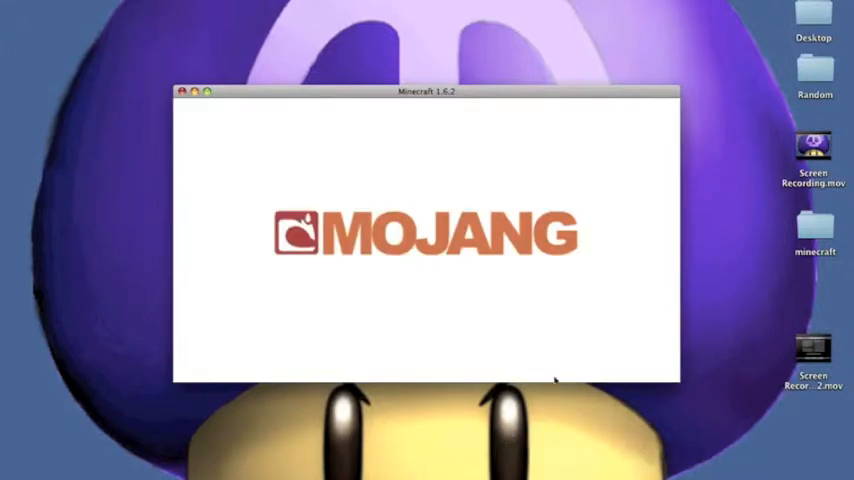
mouse_move(554, 375)
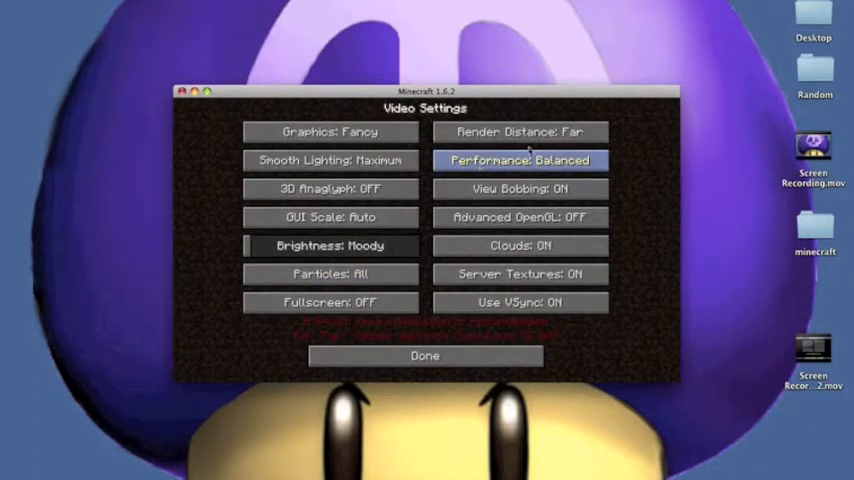
Set Fast graphics, smooth lighting off and Normal render distance, then quit Minecraft.
click(331, 131)
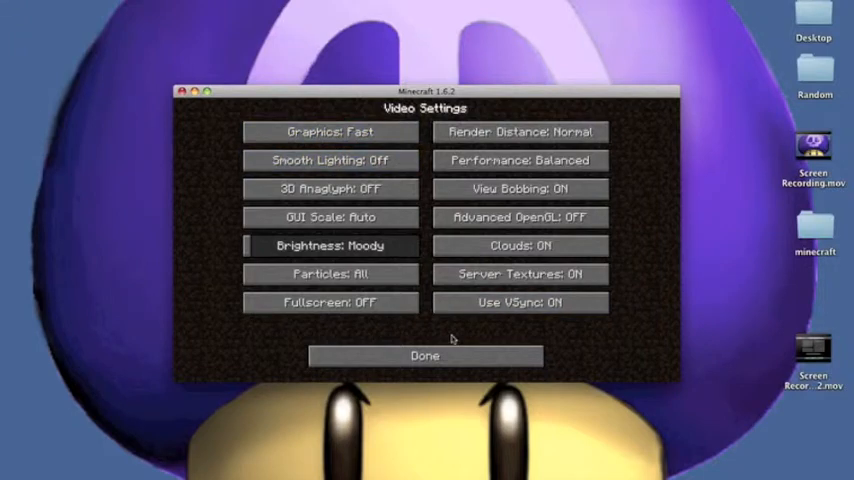
click(424, 355)
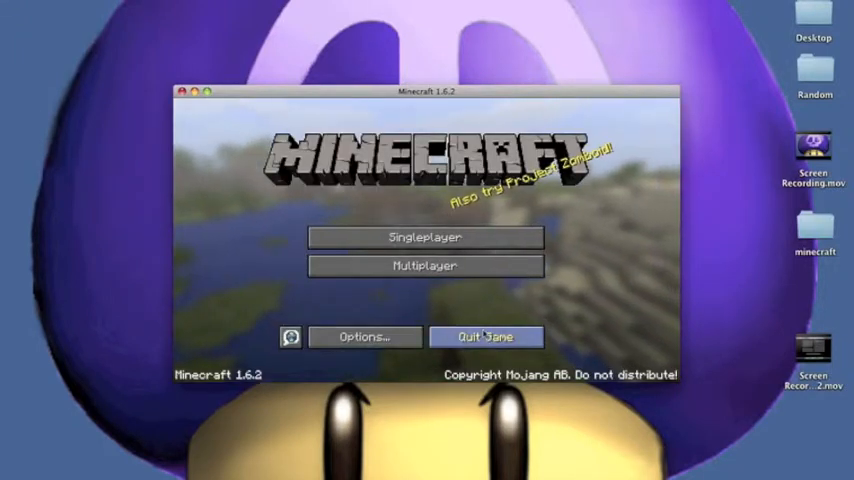
click(485, 336)
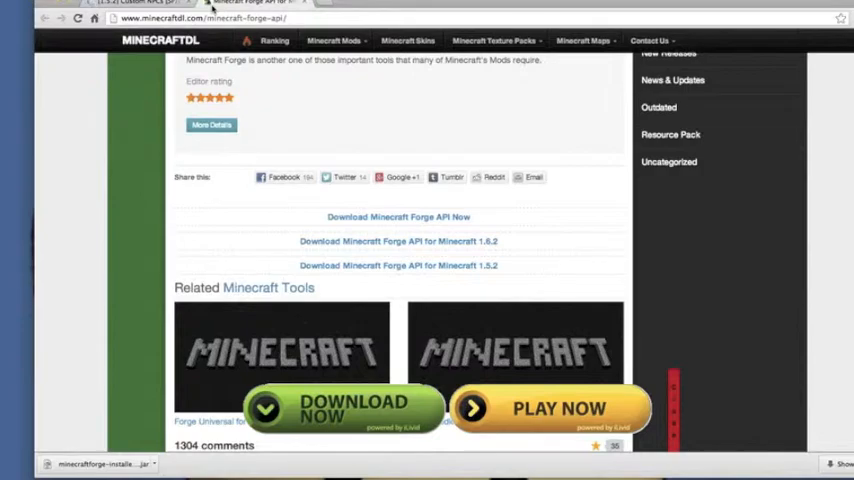
Follow the Custom NPCs forum's 1.6.2 download link to start the zip download.
click(140, 3)
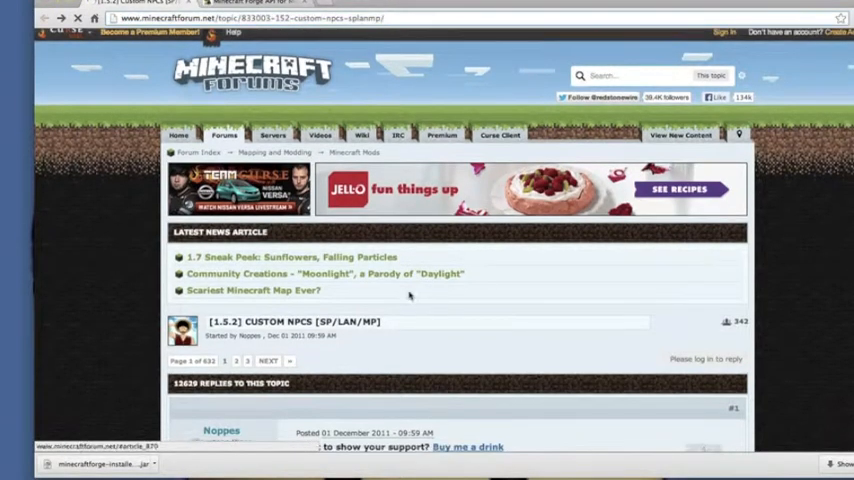
scroll(down, 3)
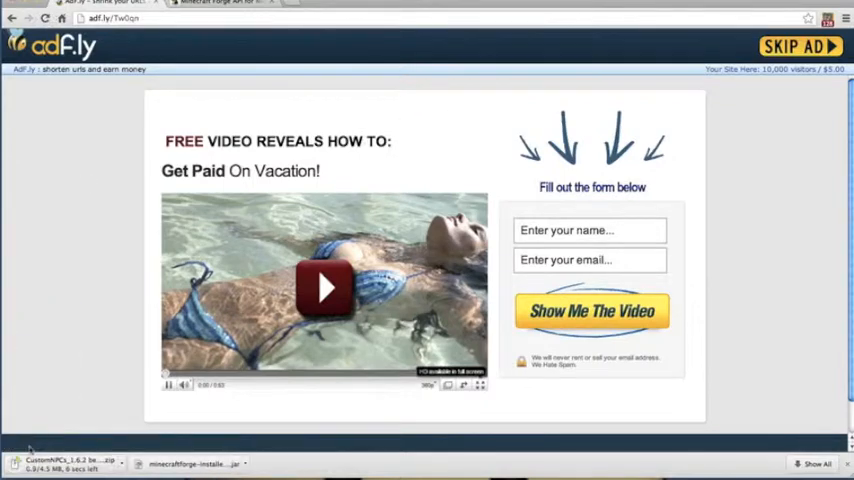
click(220, 3)
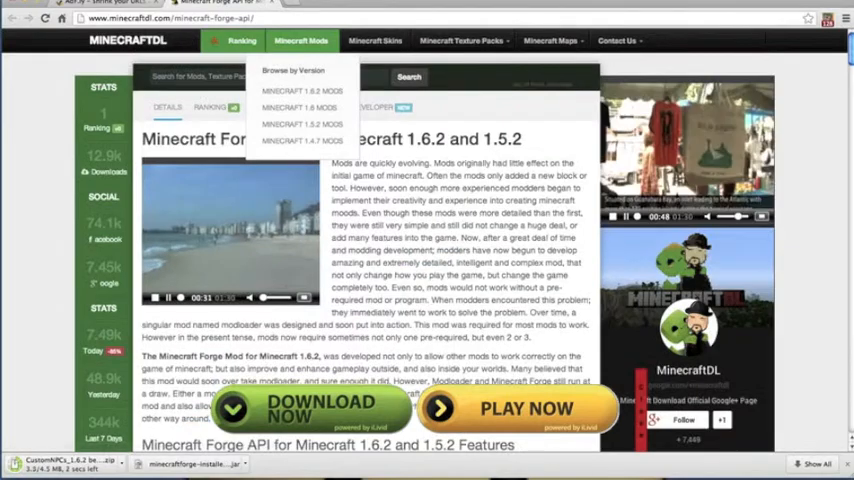
Download Minecraft Forge API for Minecraft 1.6.2 from the MinecraftDL page.
scroll(down, 3)
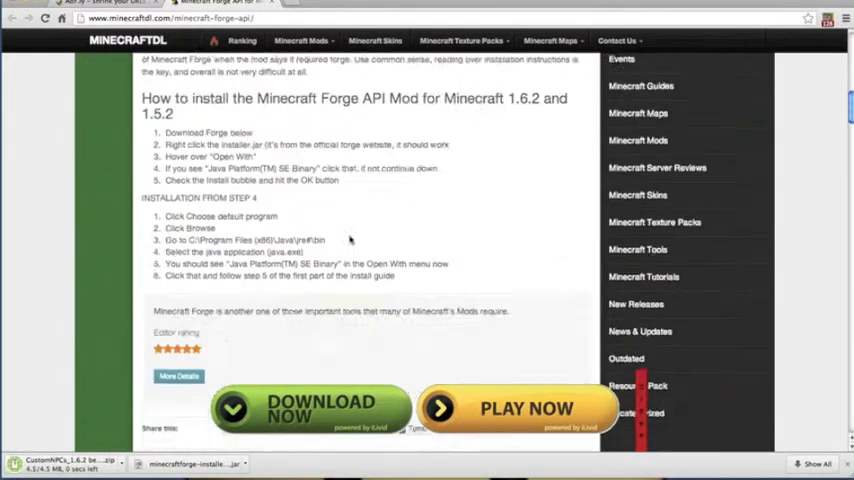
scroll(down, 3)
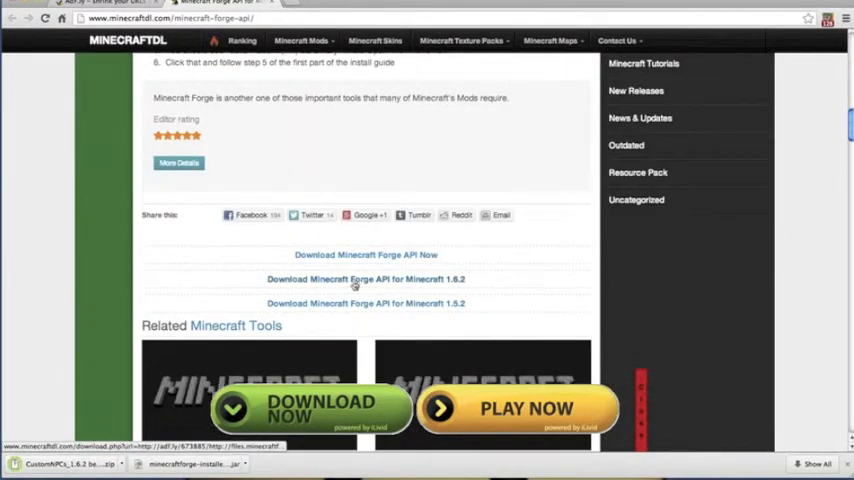
click(365, 278)
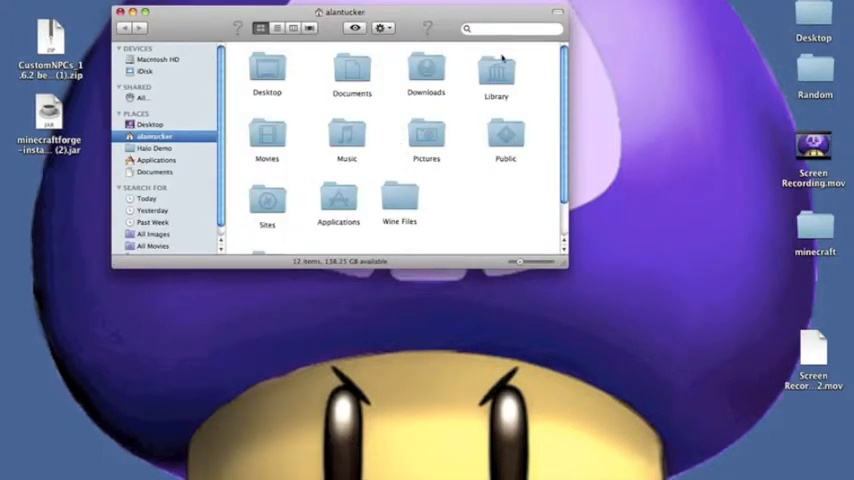
Check that the minecraft saves folder is empty, then close the Finder window.
double_click(496, 70)
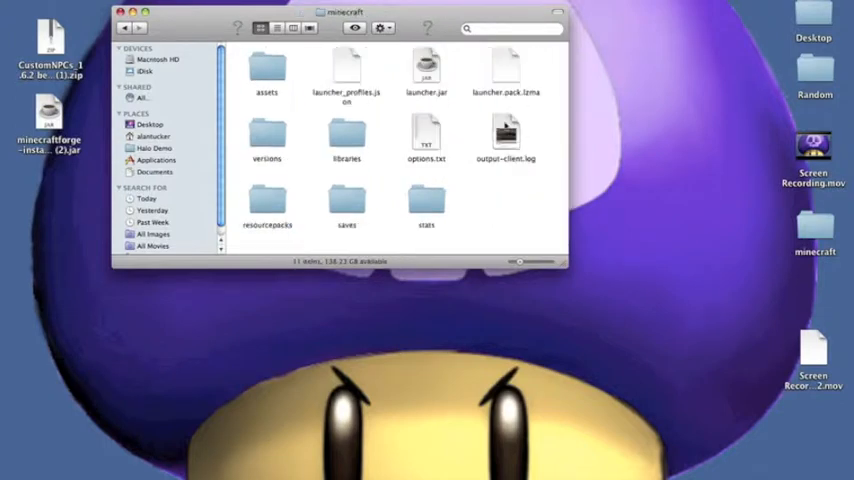
double_click(347, 200)
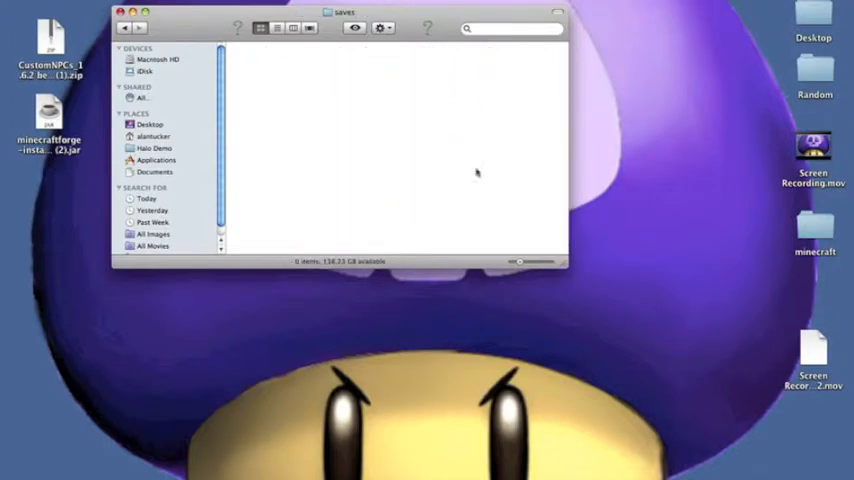
click(124, 27)
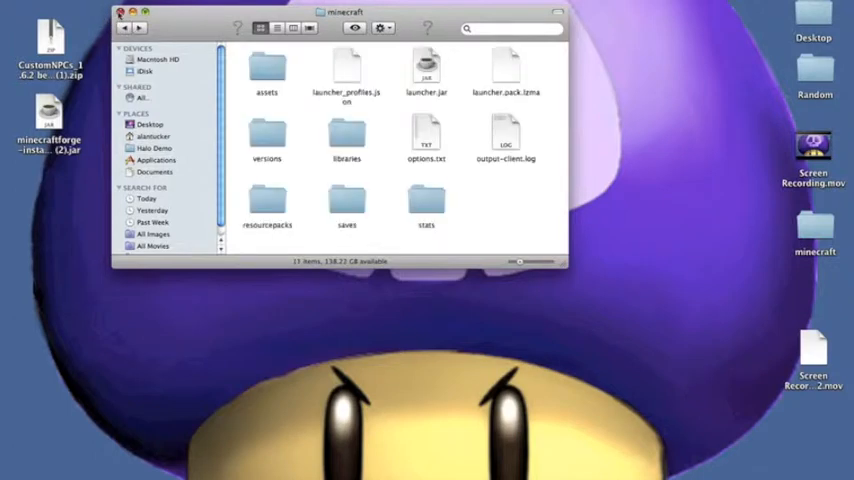
click(120, 12)
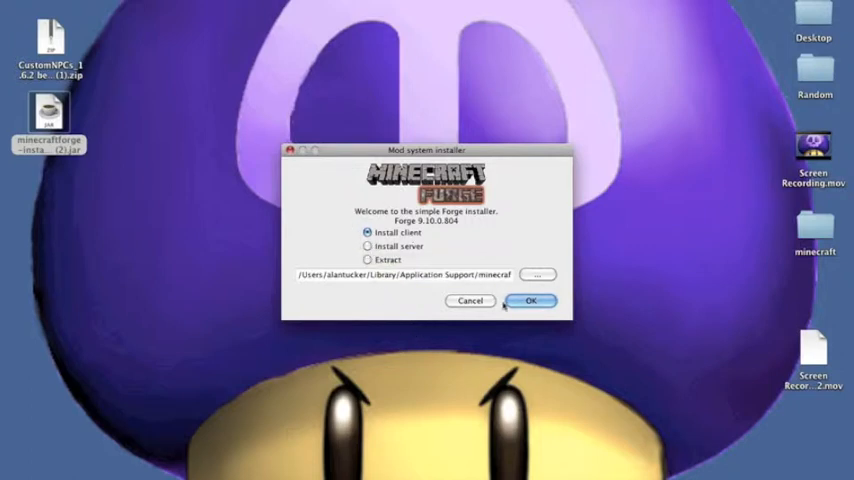
Install the Forge 9.10.0.804 client and dismiss the Complete message.
click(531, 301)
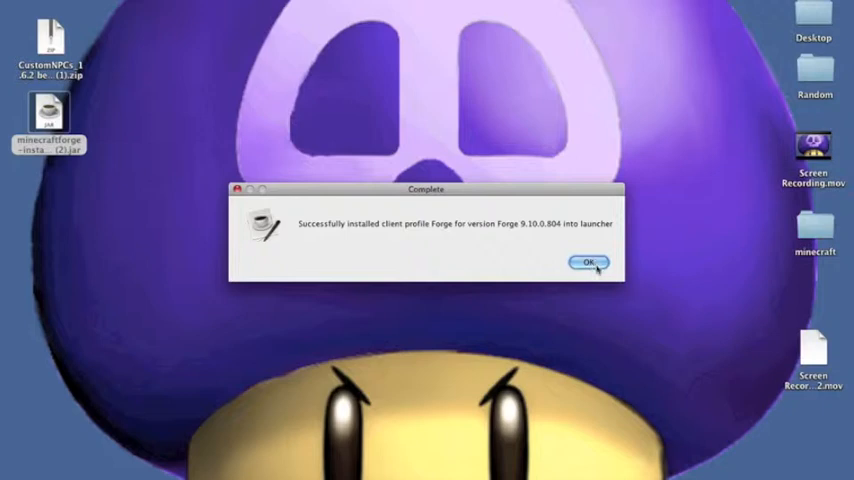
click(588, 262)
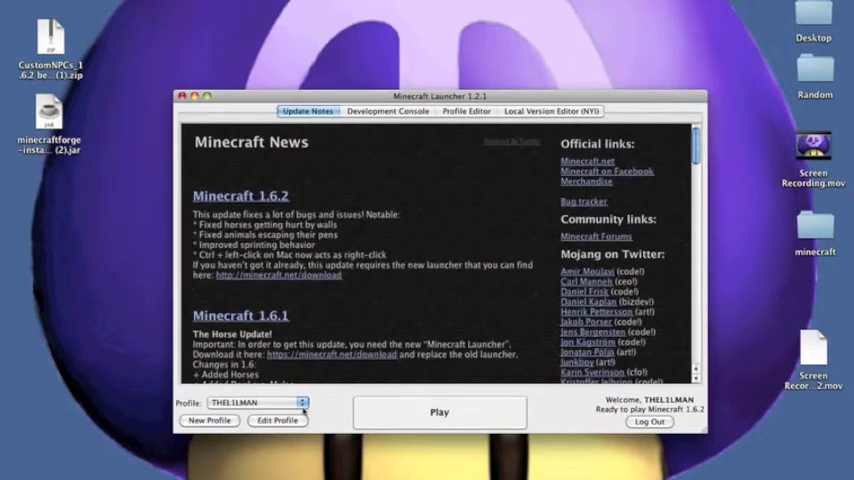
Select the Forge profile, continue as the signed-in user, and play Minecraft 1.6.2-Forge.
click(303, 402)
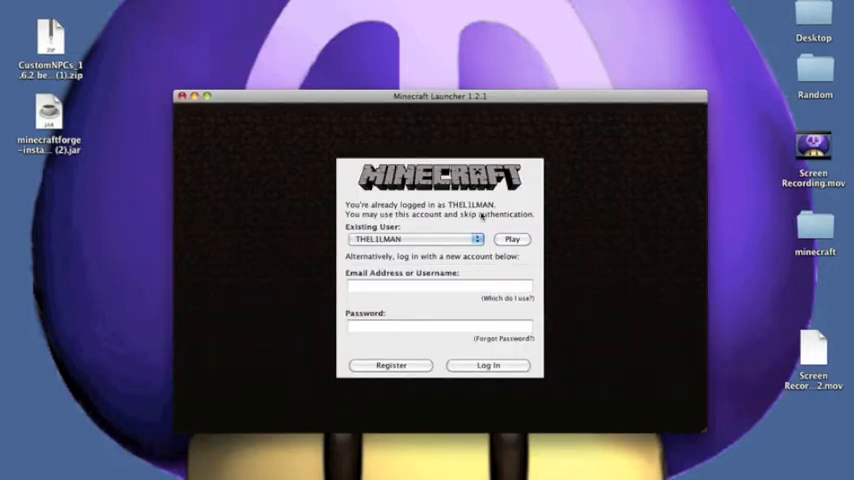
click(512, 233)
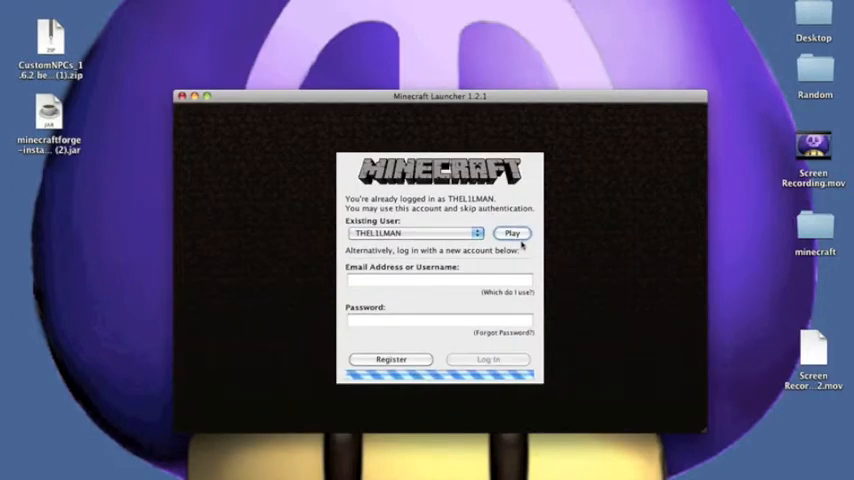
click(513, 233)
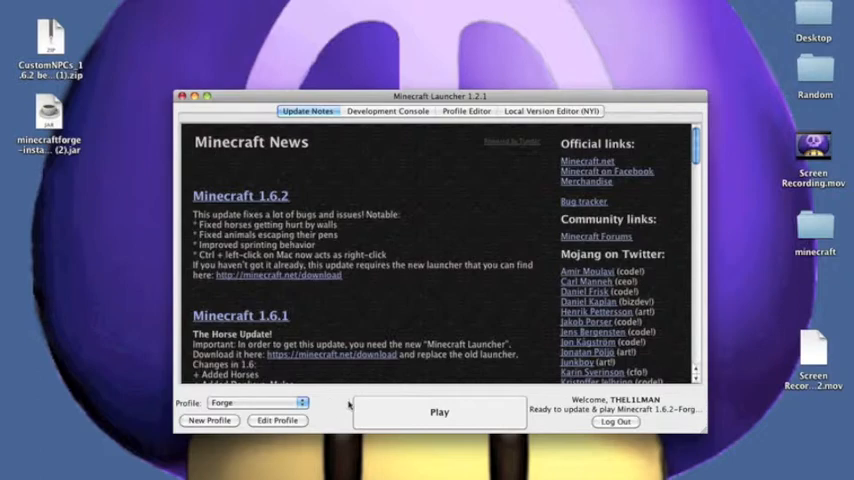
click(387, 111)
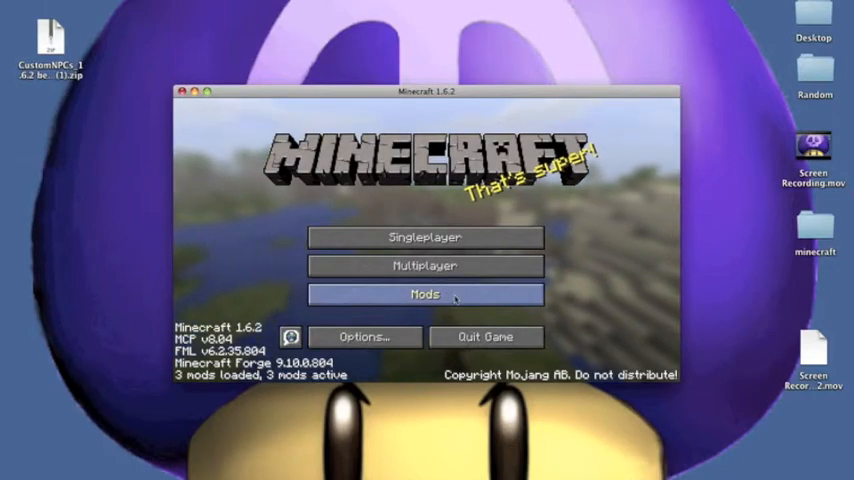
Check the mod list showing Forge Mod Loader, Coder Pack and Forge, then quit.
click(424, 294)
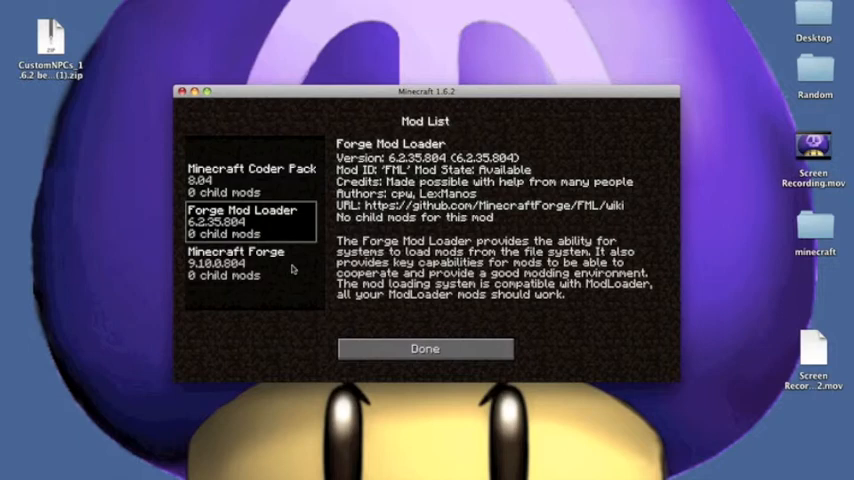
click(424, 348)
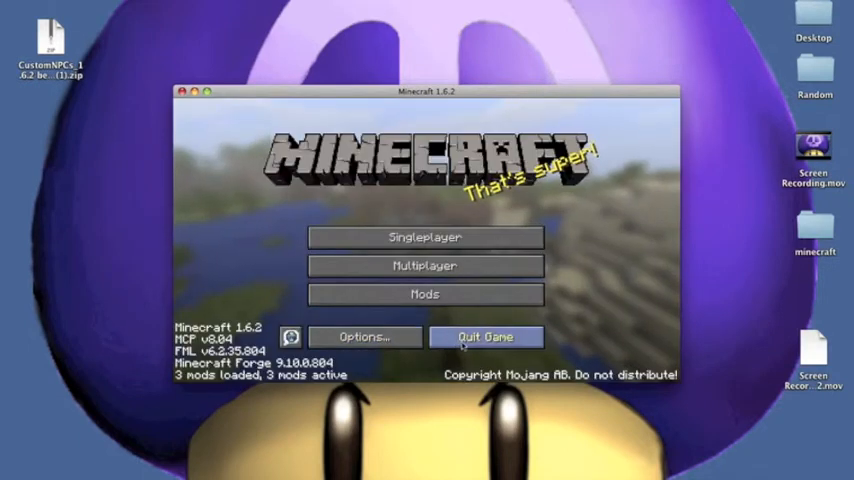
click(485, 337)
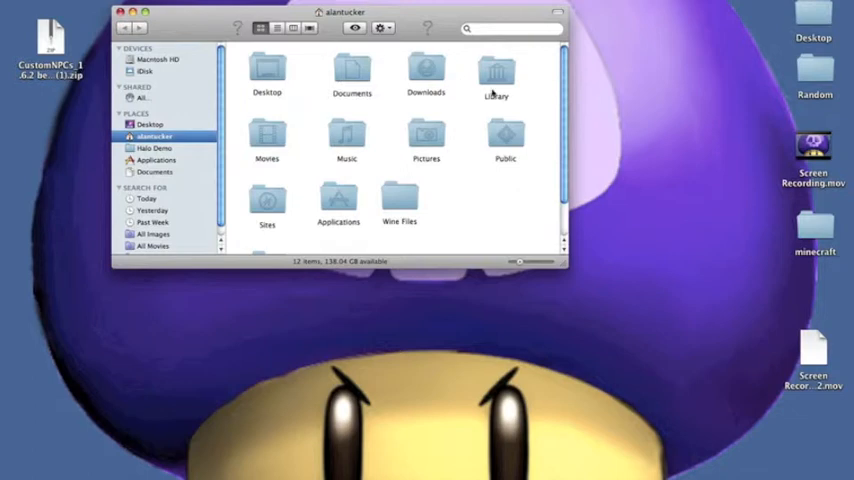
Browse Library > Application Support > minecraft to find Forge's new mods and config folders.
double_click(496, 72)
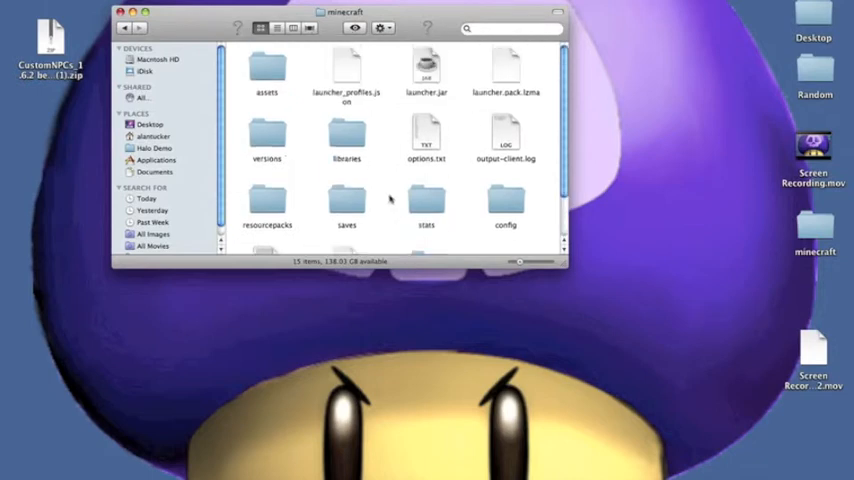
scroll(down, 3)
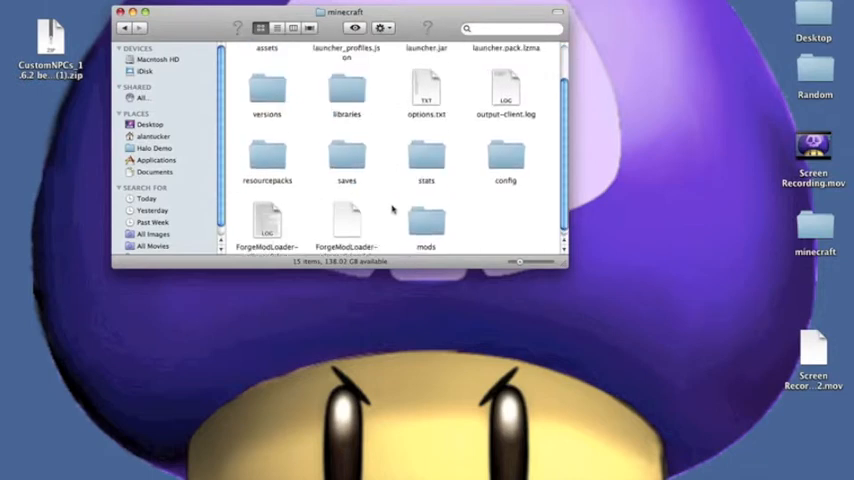
scroll(up, 3)
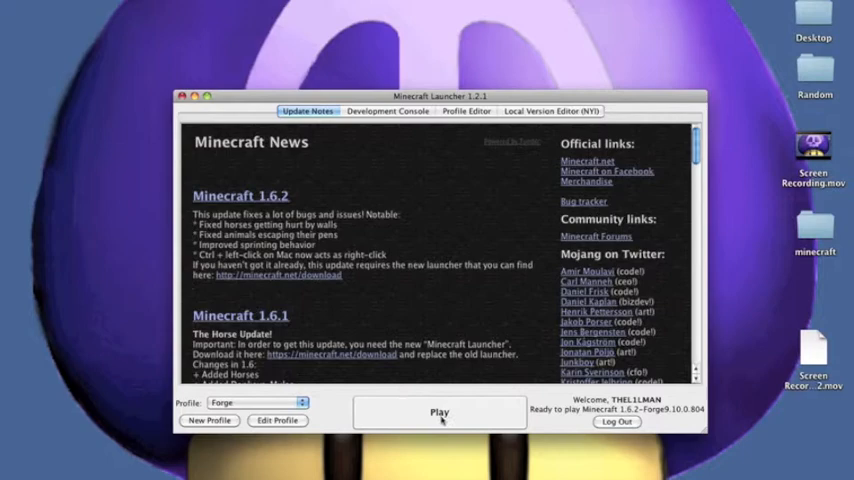
Launch Minecraft 1.6.2 with the Forge profile and check that the mod list includes CustomNpcs 0.8.
click(439, 412)
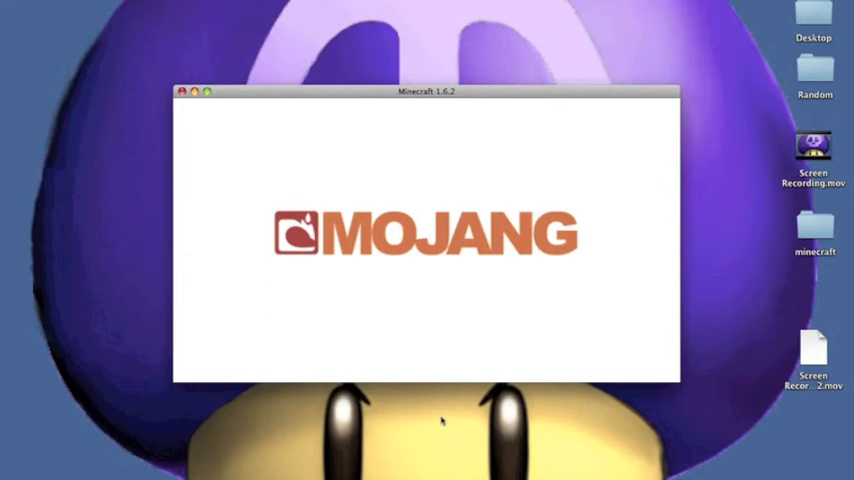
mouse_move(383, 311)
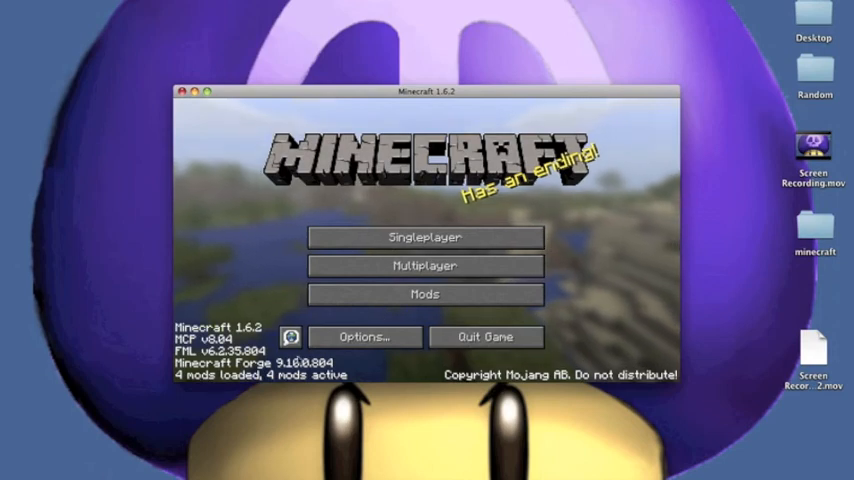
click(424, 294)
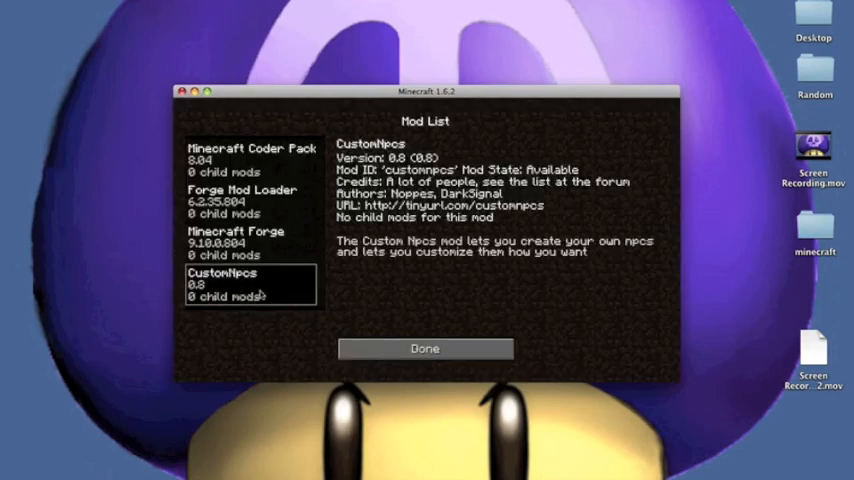